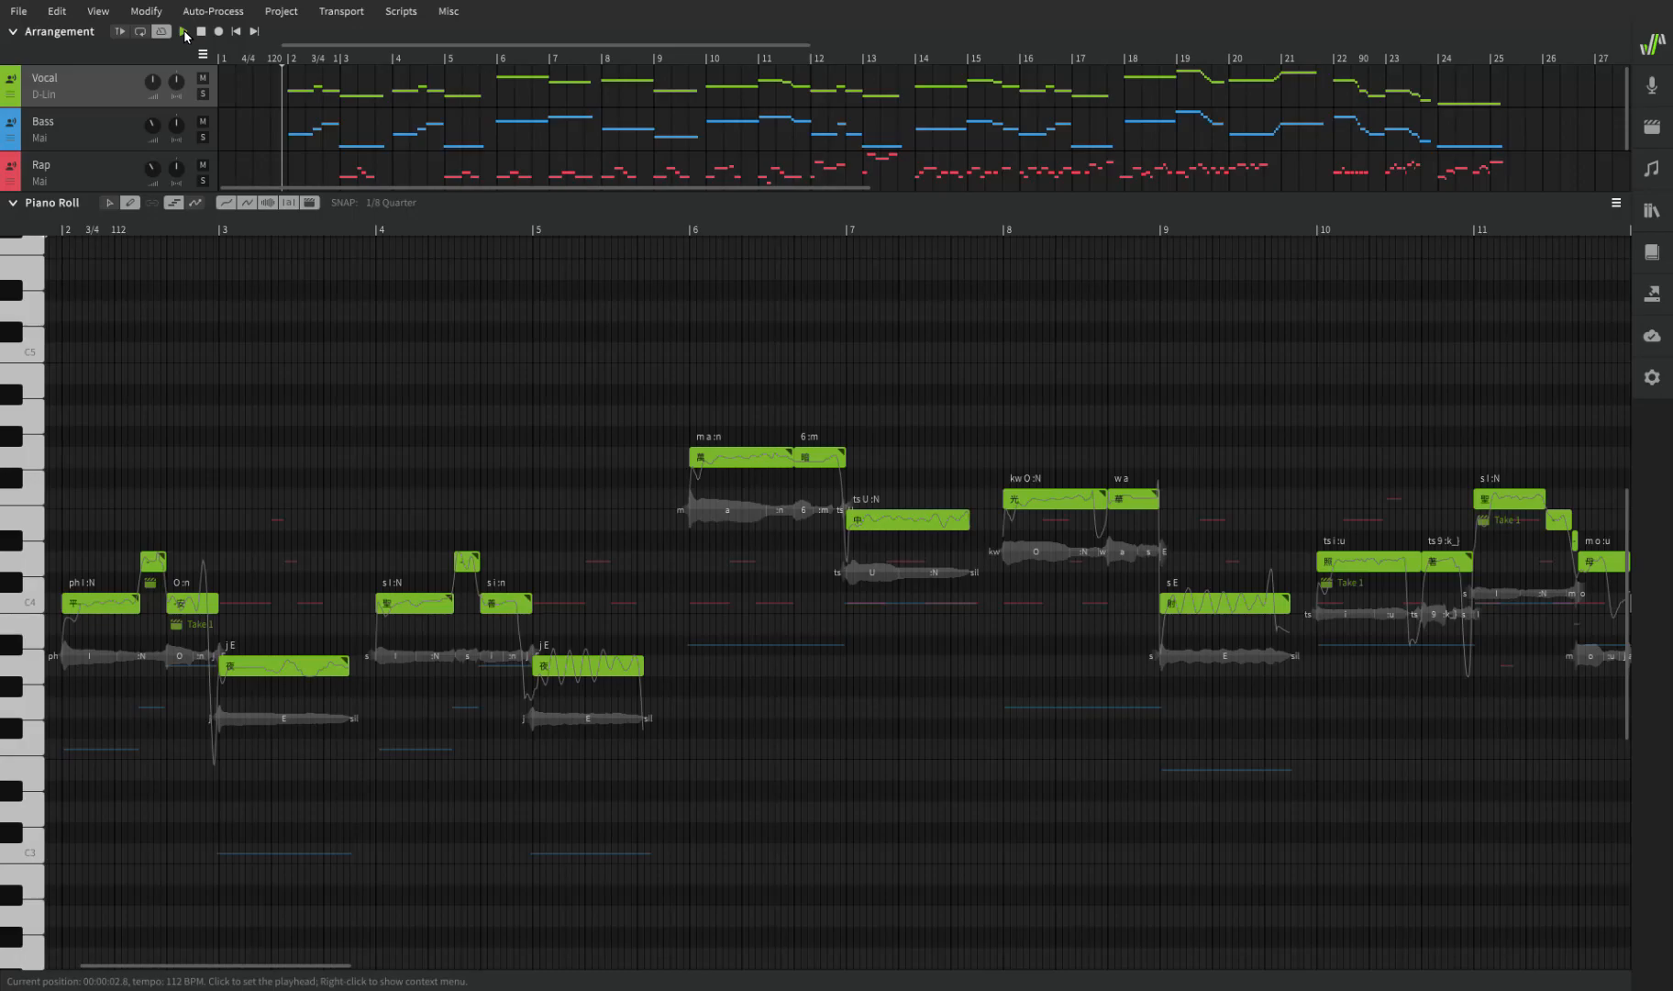
Start playback so the playhead sweeps the Vocal notes from bar 3 to bar 11.
{"action": "left_click", "coordinate": [182, 30]}
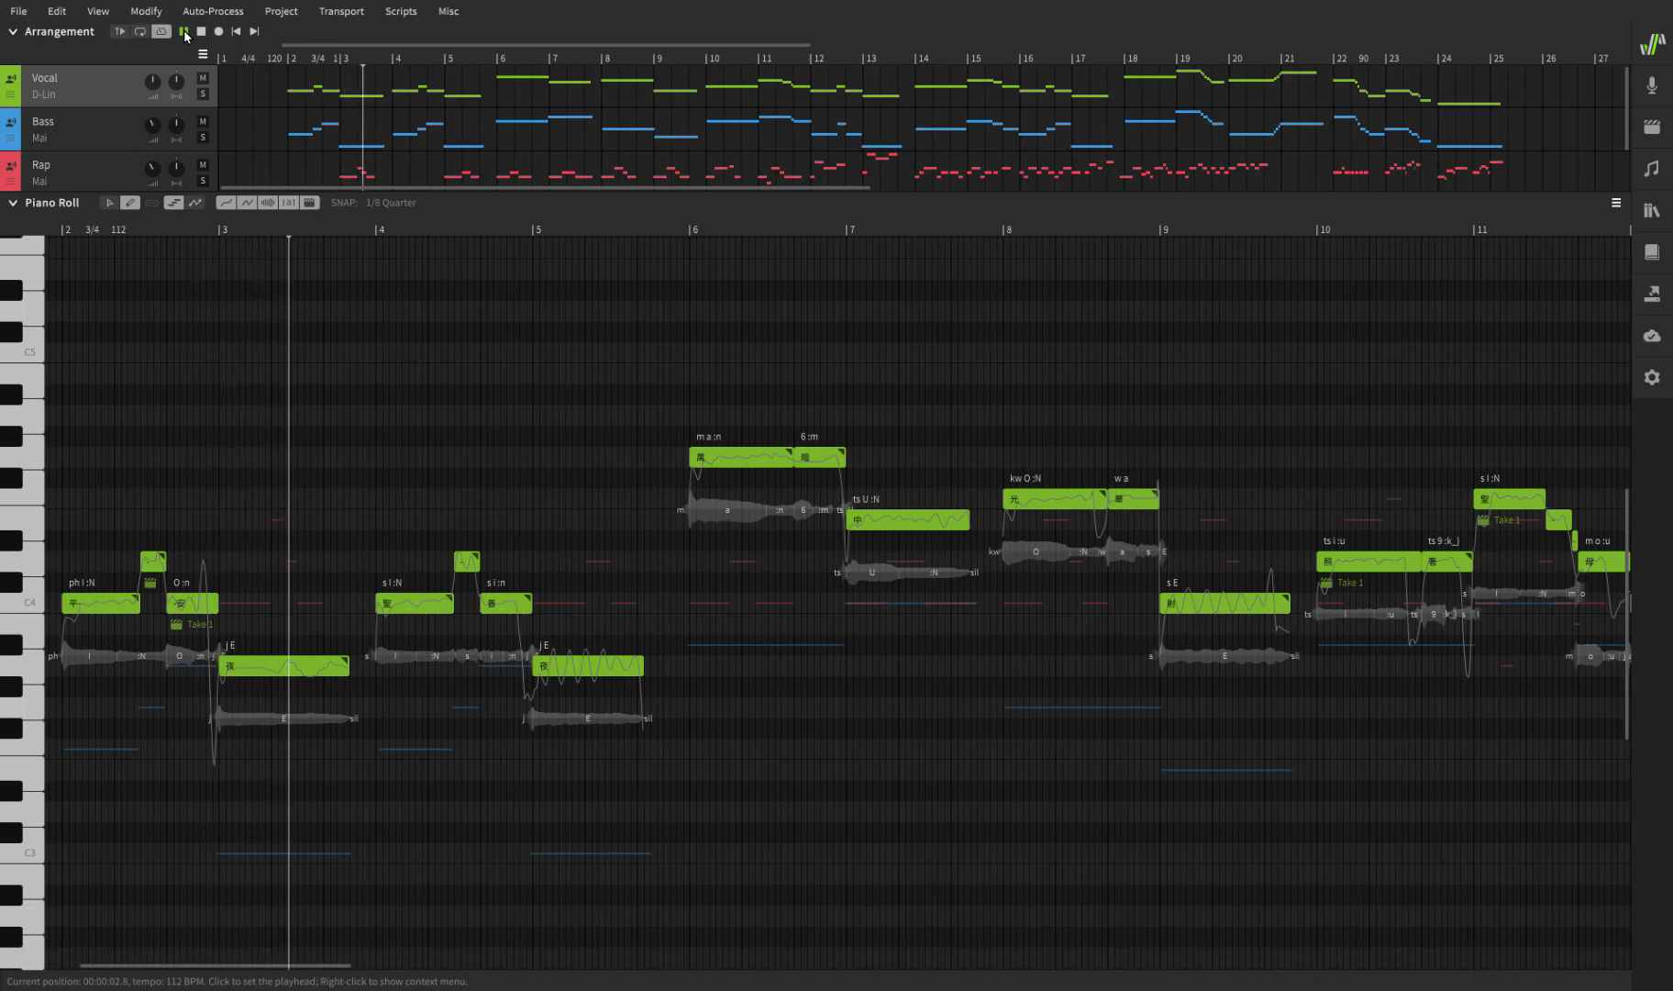
{"action": "left_click", "coordinate": [487, 230]}
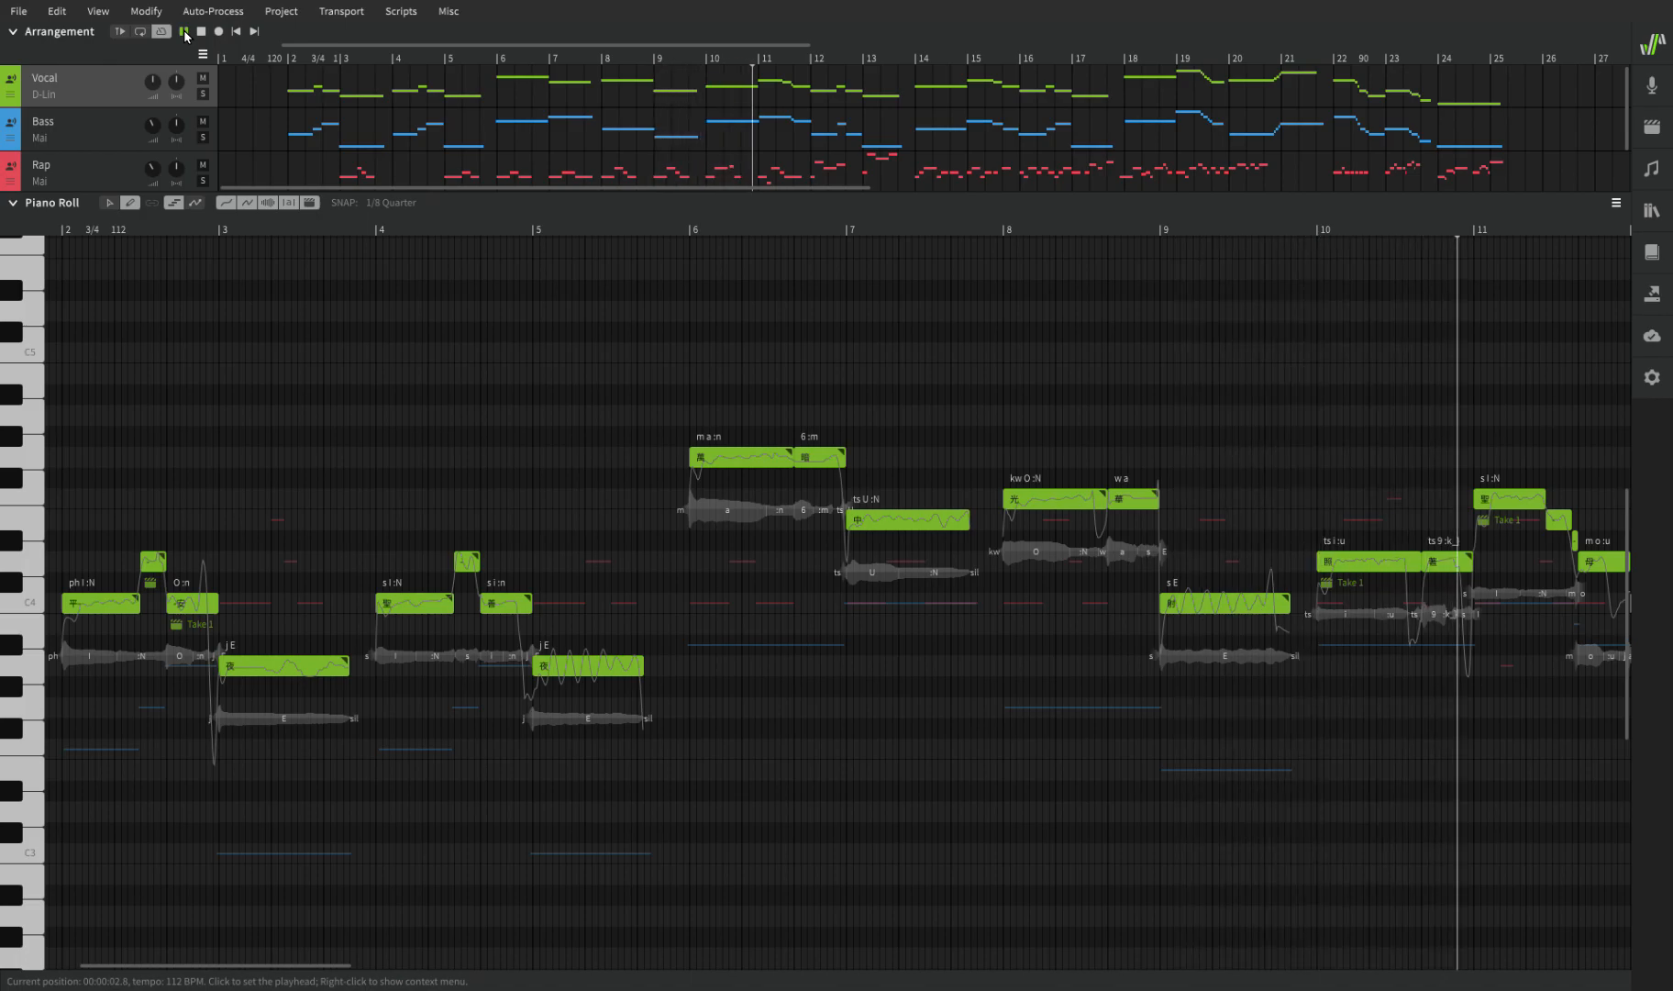
Follow the playhead into bars 12–21 as playback reaches about bar 16.
{"action": "scroll", "scroll_direction": "right", "scroll_amount": 3}
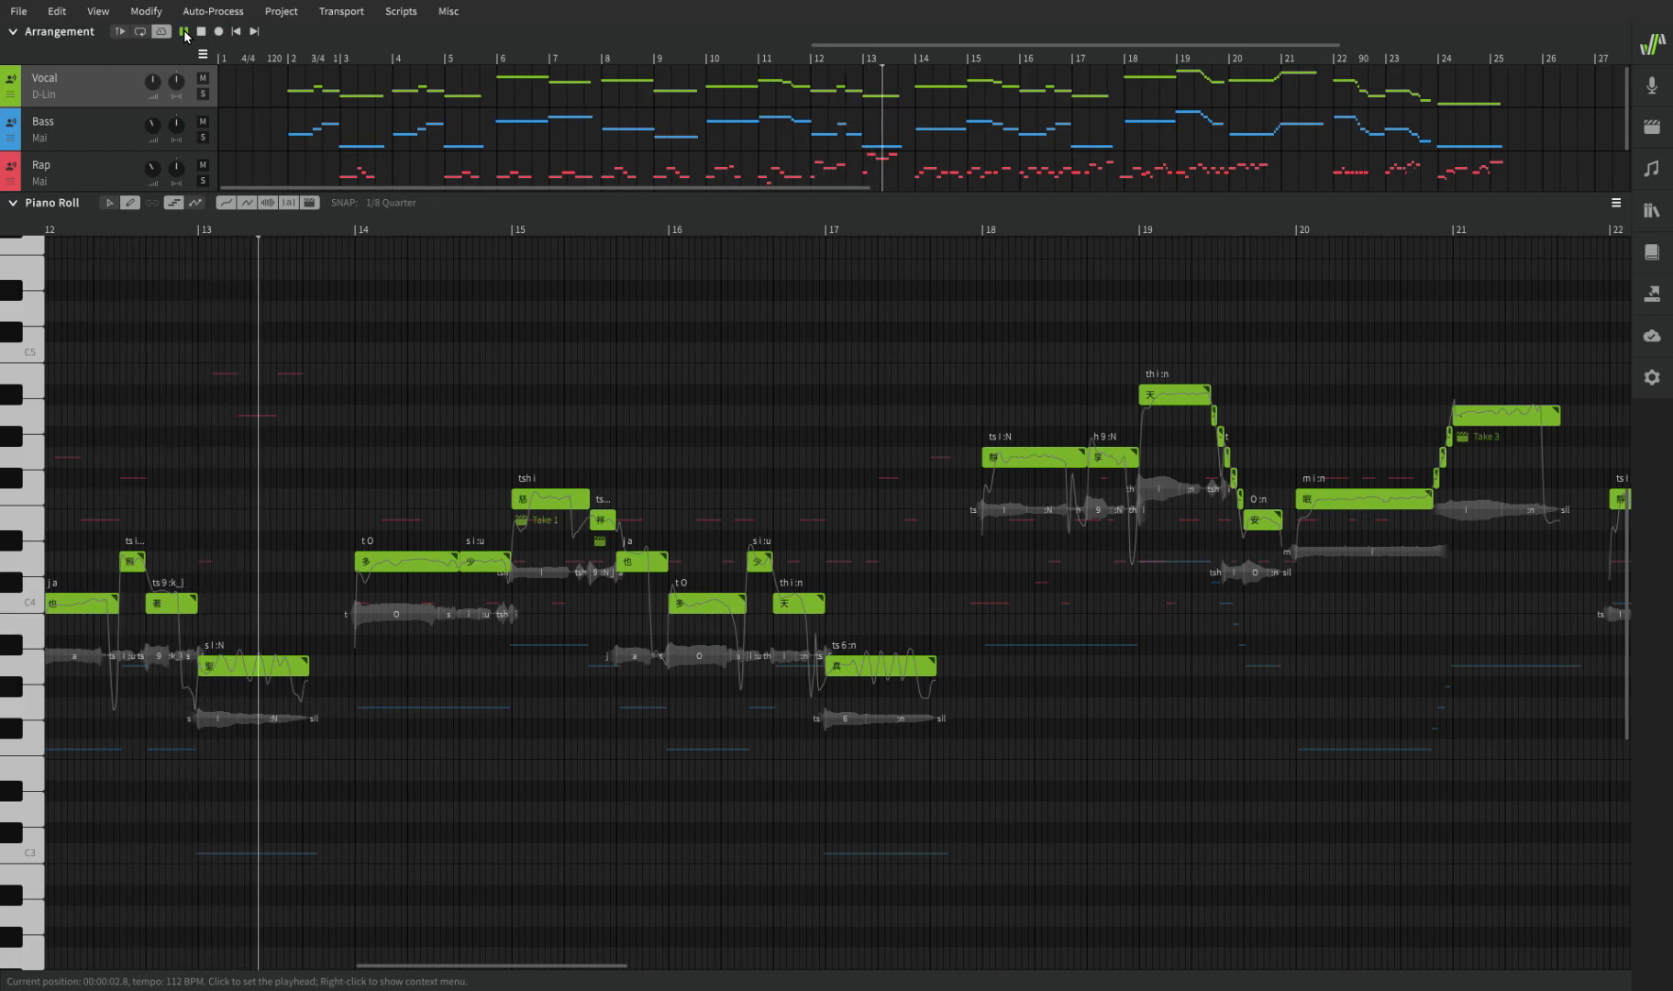
{"action": "left_click", "coordinate": [945, 59]}
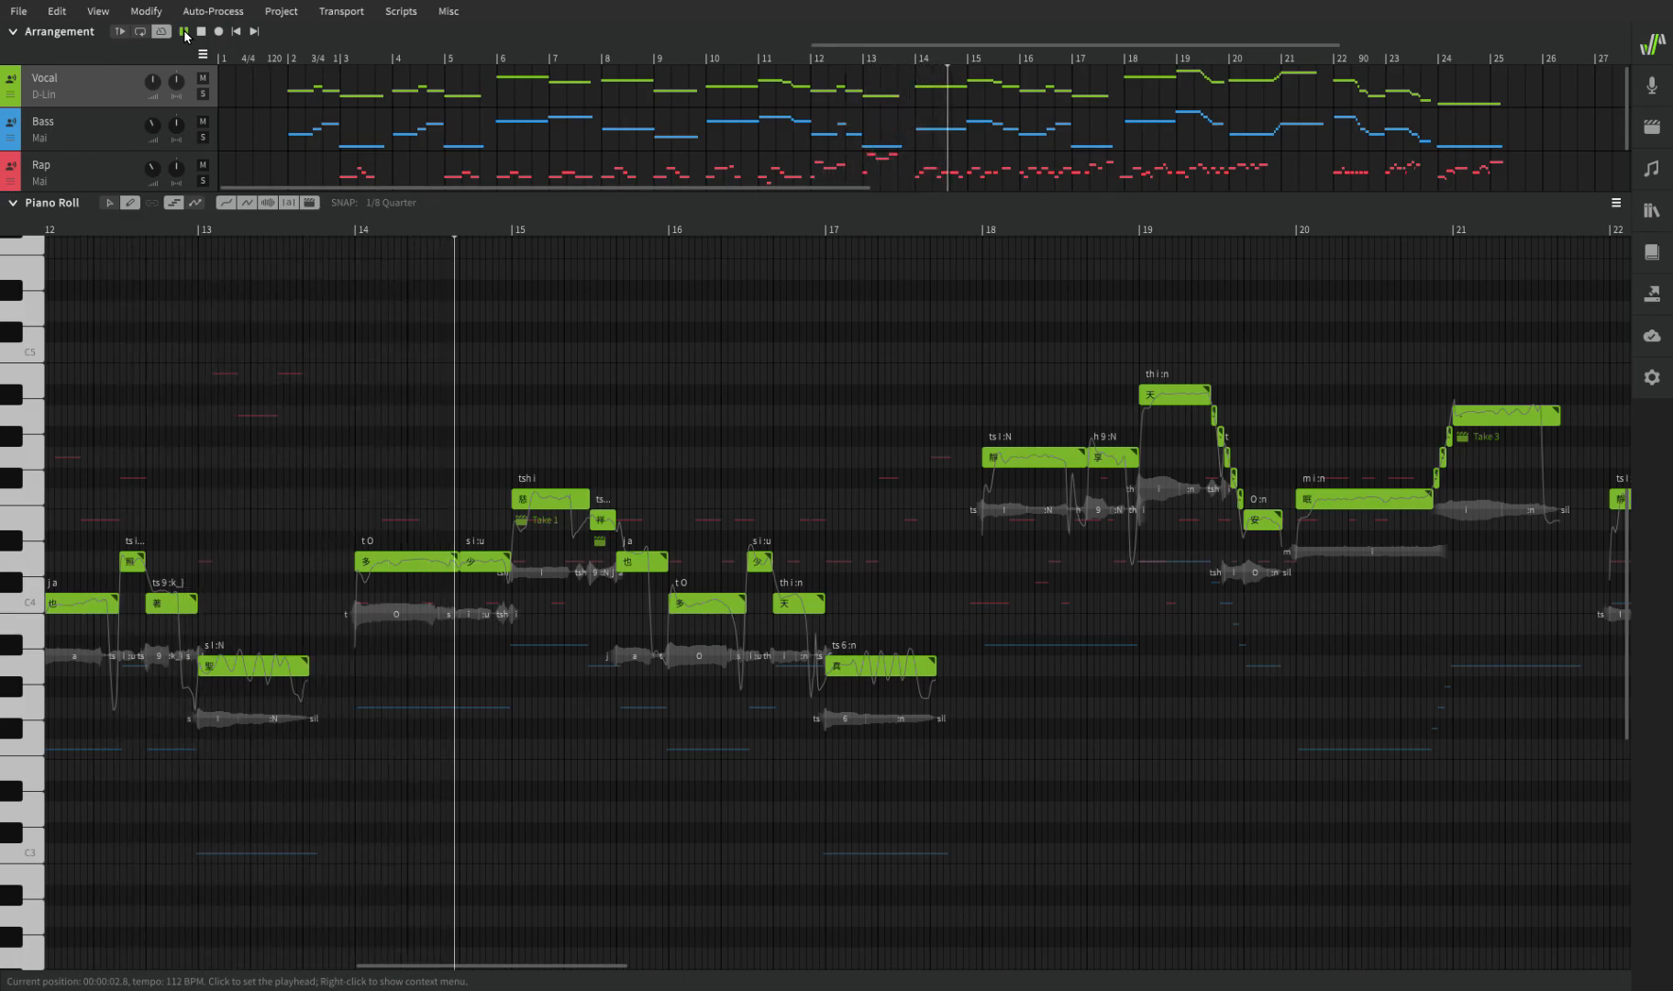
{"action": "left_click", "coordinate": [651, 229]}
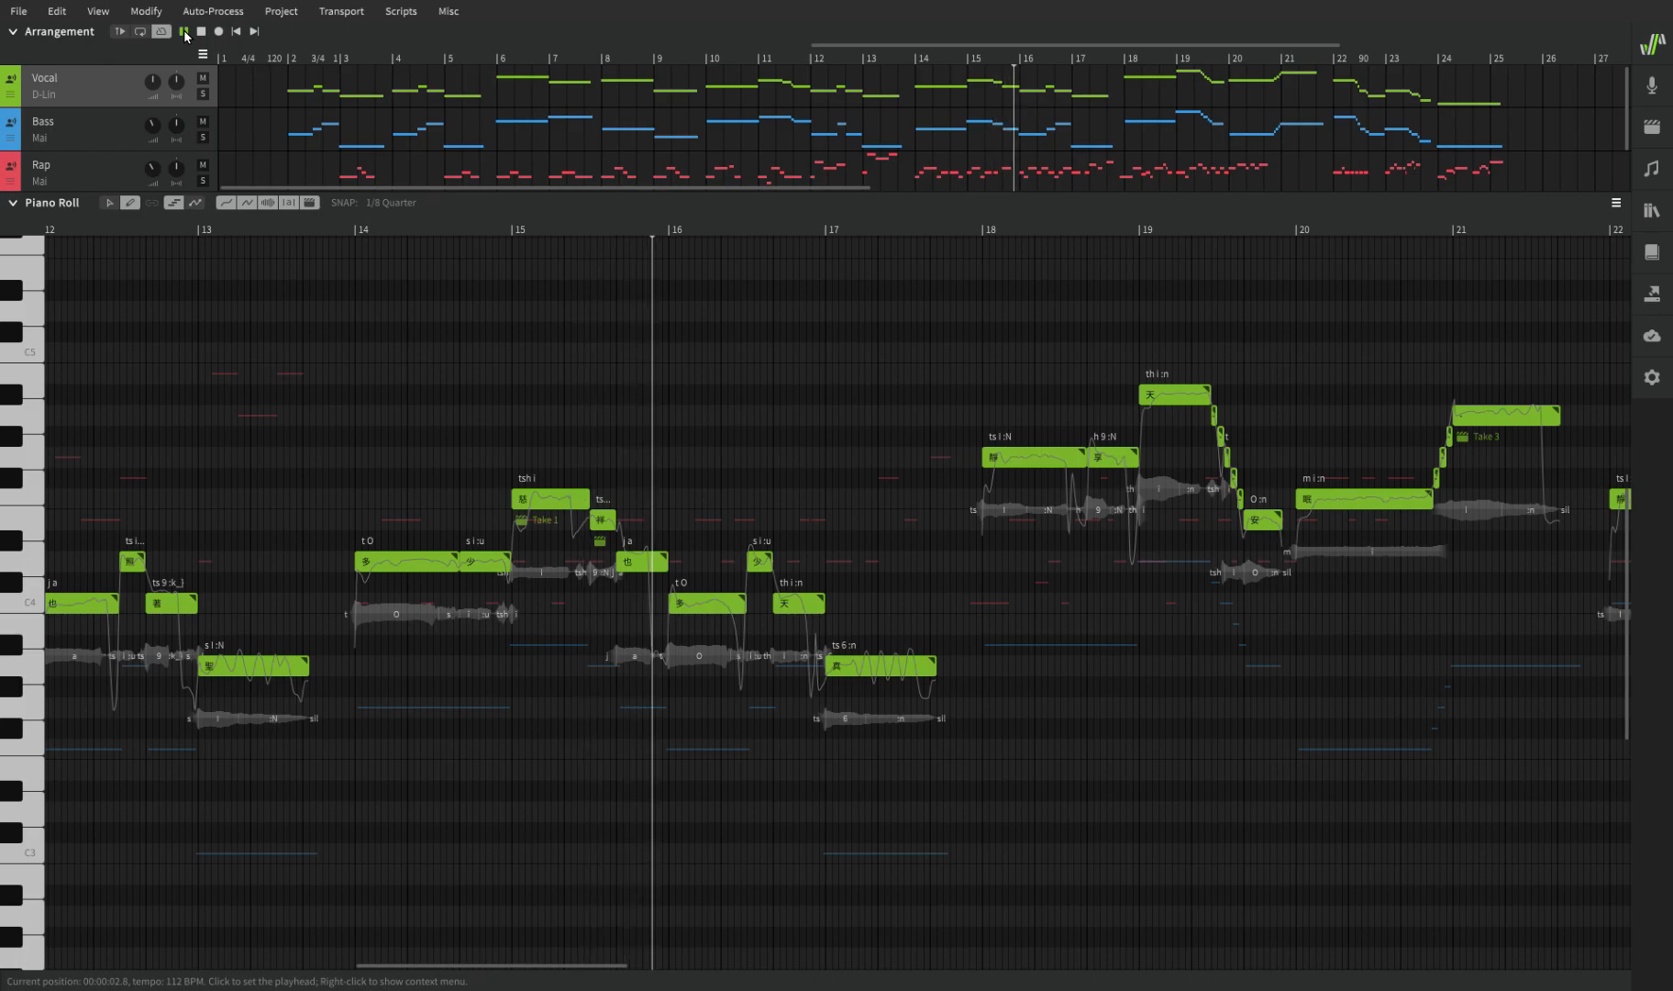